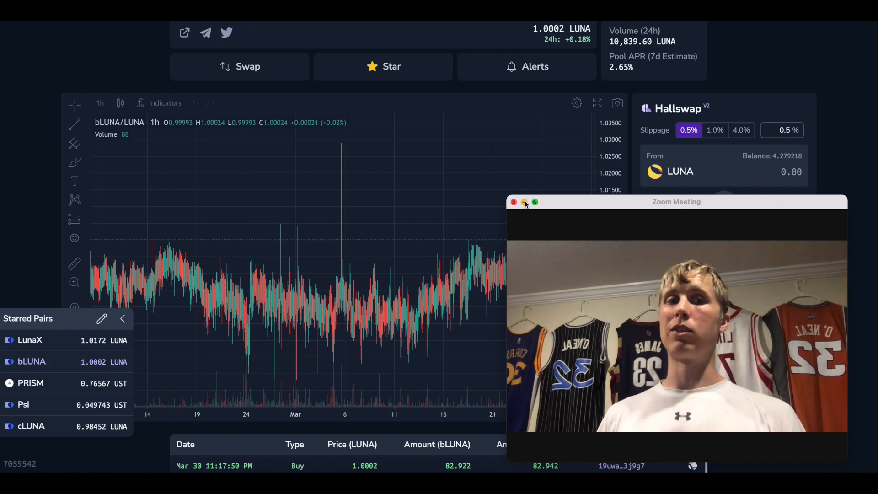
# Quote 1 LUNA to bLUNA in the Hallswap panel, showing about 1.0008 bLUNA
pyautogui.click(524, 202)
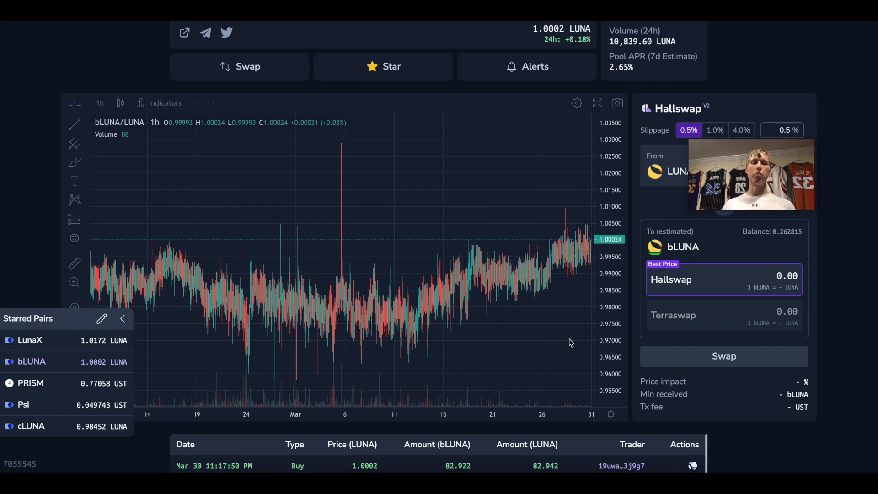
pyautogui.moveTo(470, 284)
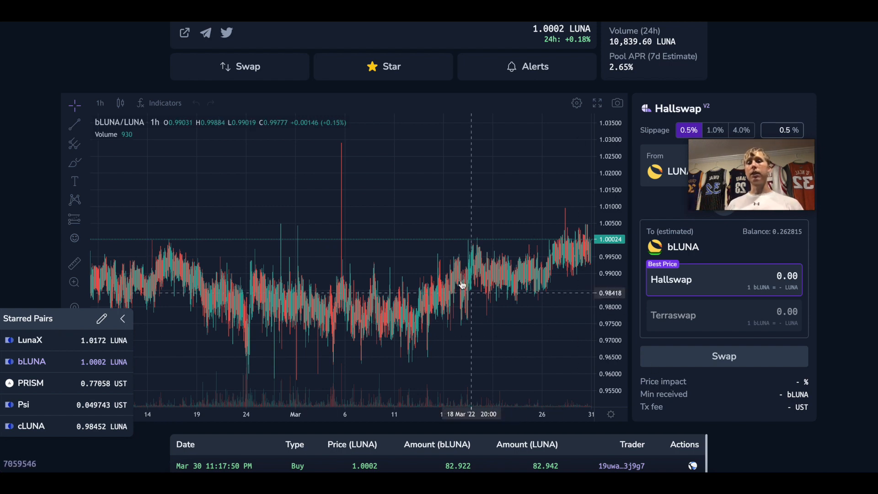
pyautogui.moveTo(418, 321)
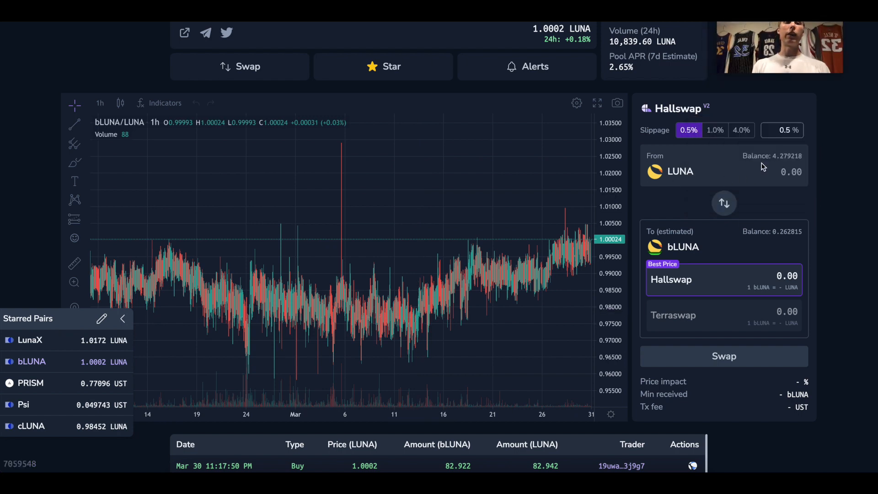
pyautogui.moveTo(784, 186)
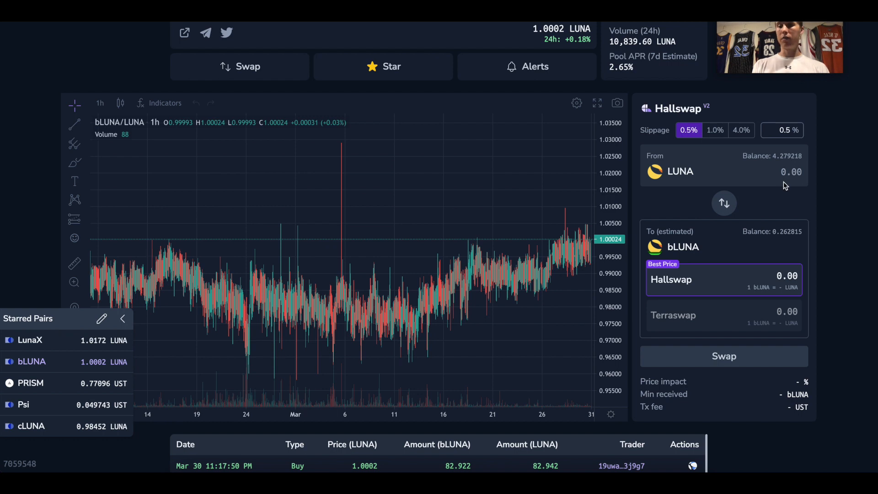
pyautogui.write('1')
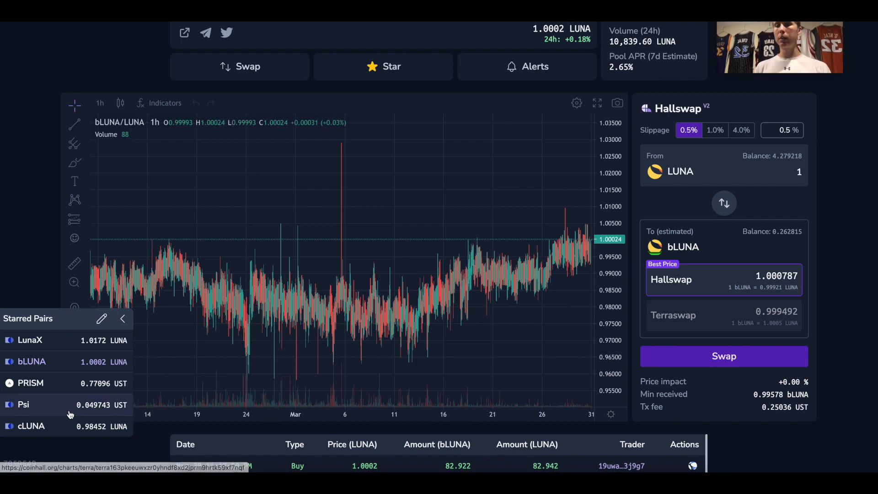
# Switch to the cLUNA/LUNA pair and enter 1 LUNA as the swap amount
pyautogui.click(31, 426)
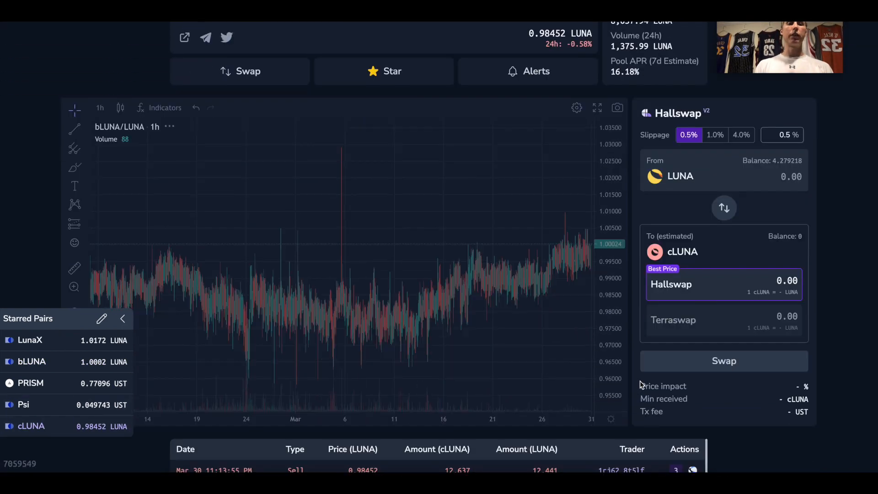
pyautogui.click(790, 177)
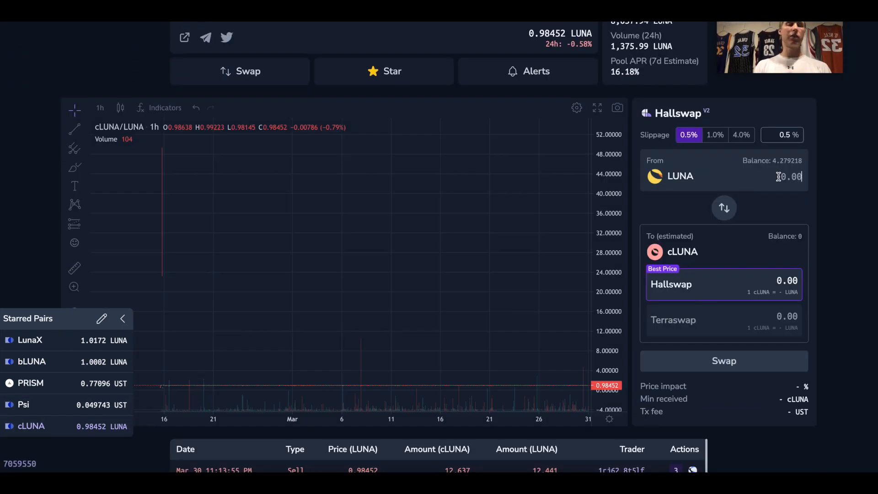
pyautogui.write('1')
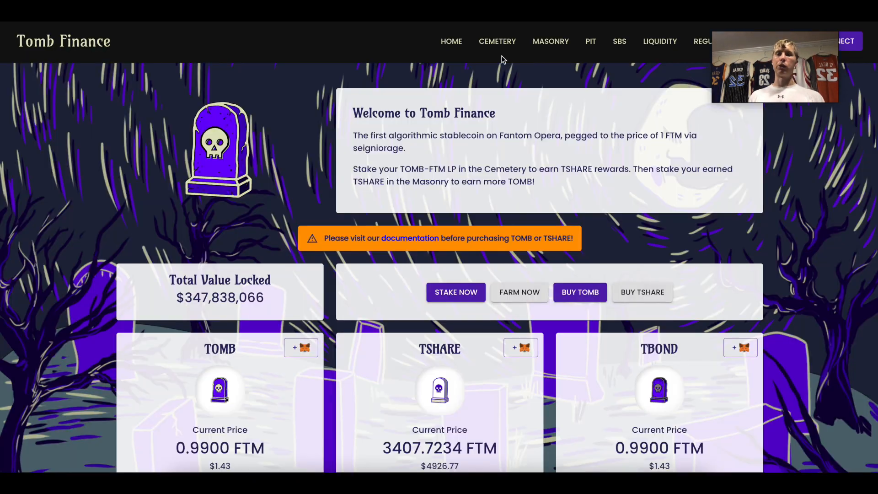
# Scroll the Tomb Finance home page to review TOMB, TSHARE and TBOND prices
pyautogui.scroll(-3)
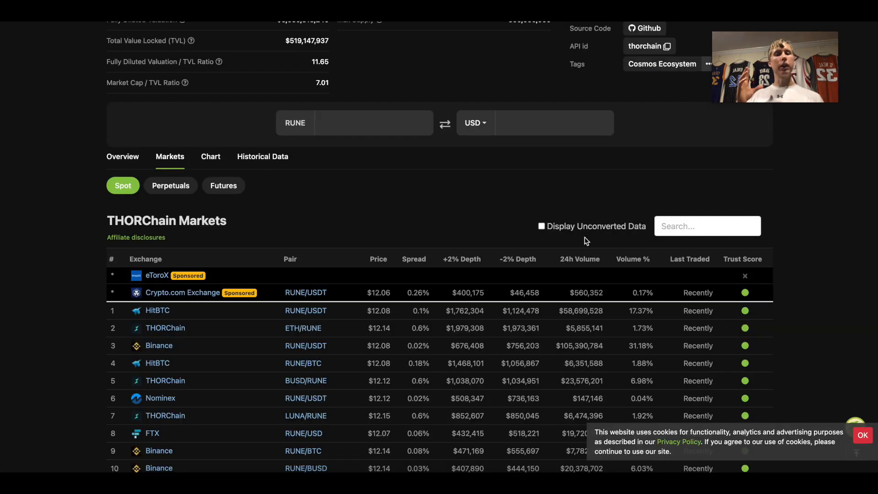
# Browse the THORChain markets table comparing RUNE prices around $12 across exchanges
pyautogui.scroll(-3)
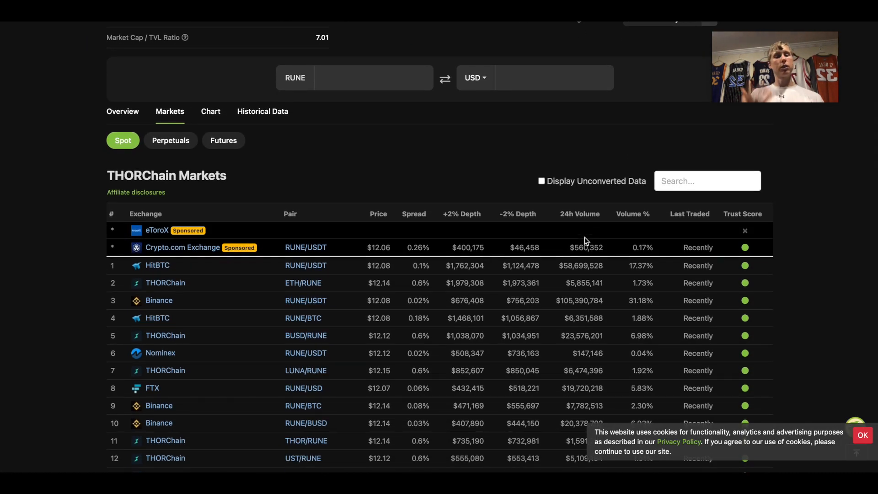
pyautogui.scroll(-3)
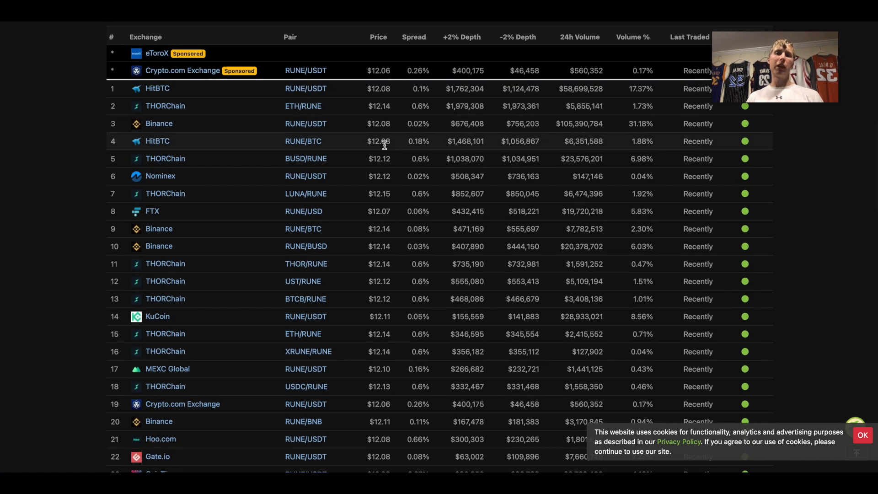
pyautogui.scroll(-3)
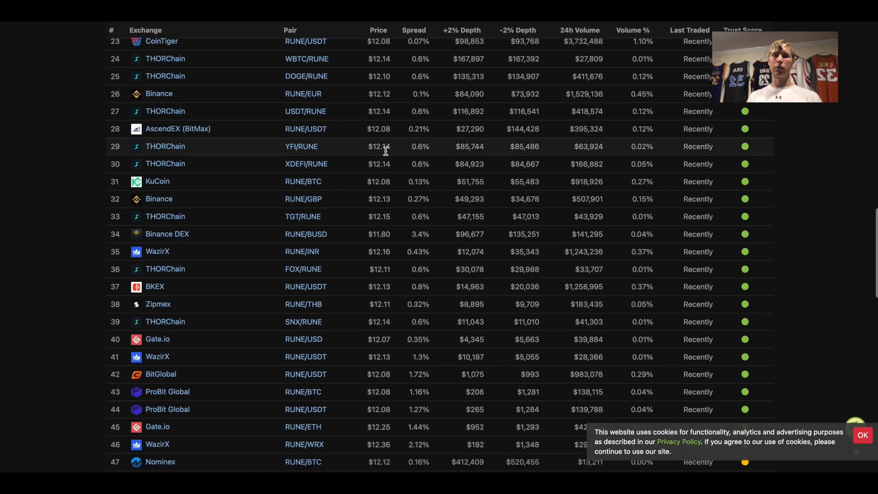
pyautogui.scroll(-3)
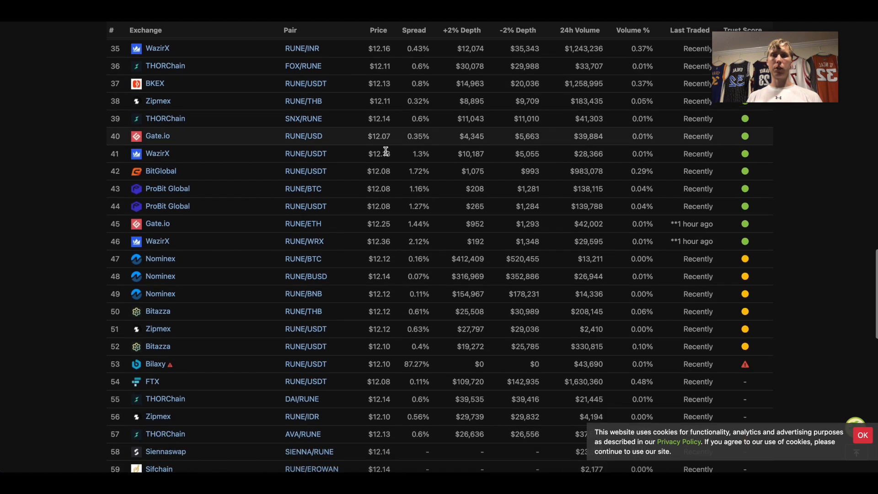
pyautogui.scroll(-3)
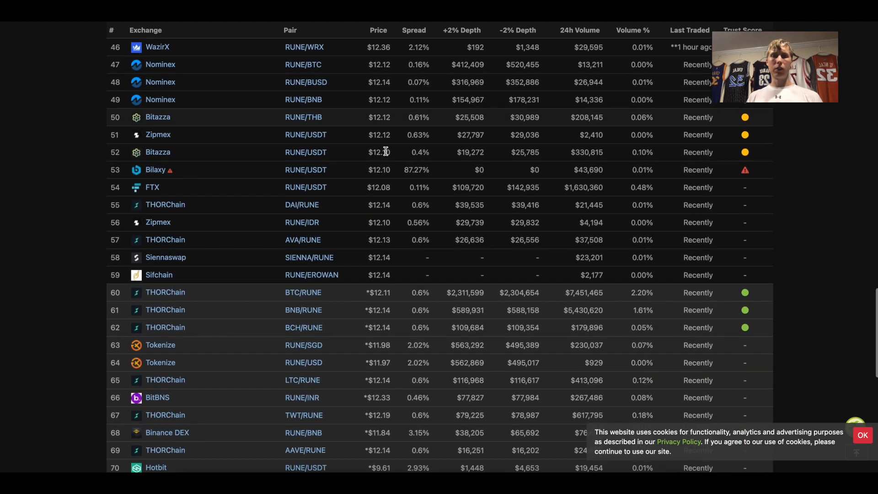
pyautogui.scroll(-3)
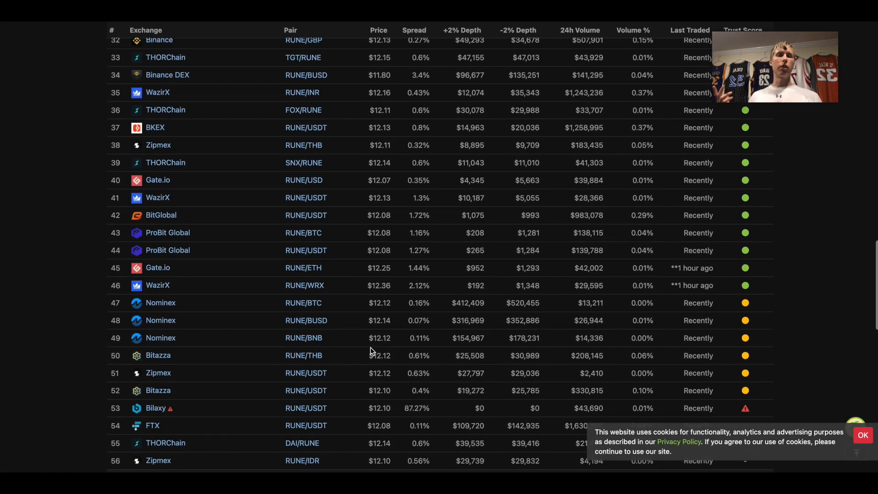
pyautogui.scroll(3)
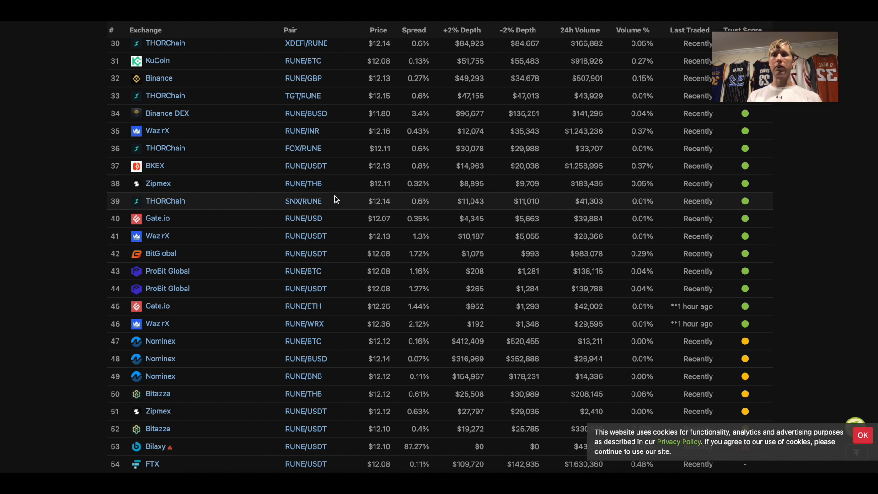
pyautogui.moveTo(313, 121)
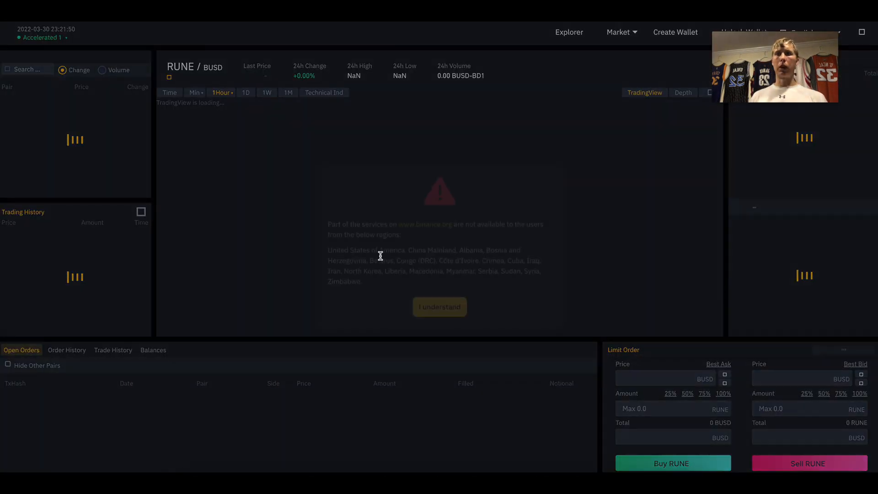
# Acknowledge the Binance DEX region warning, read RUNE/BUSD near $11.80, and return to CoinGecko
pyautogui.click(440, 306)
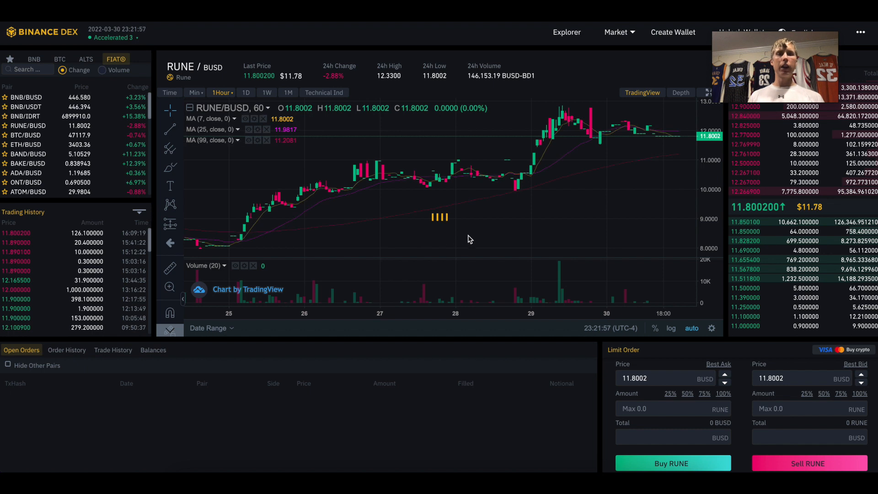
pyautogui.moveTo(519, 306)
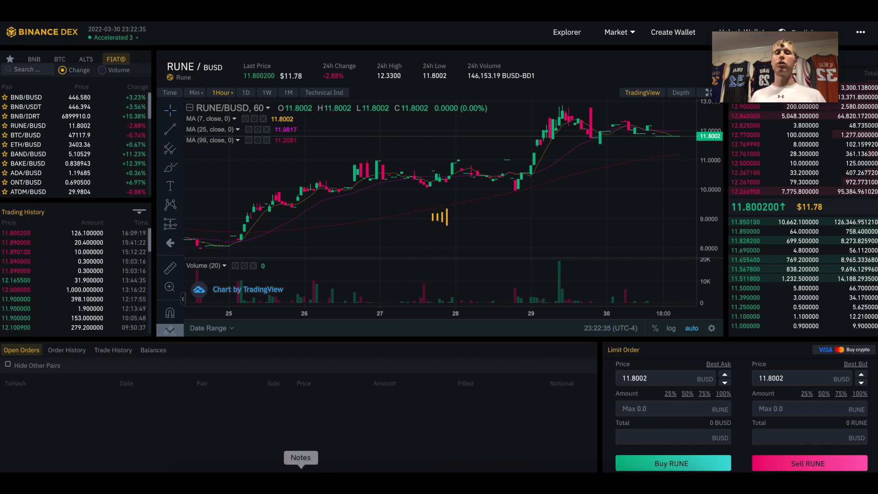
pyautogui.click(300, 457)
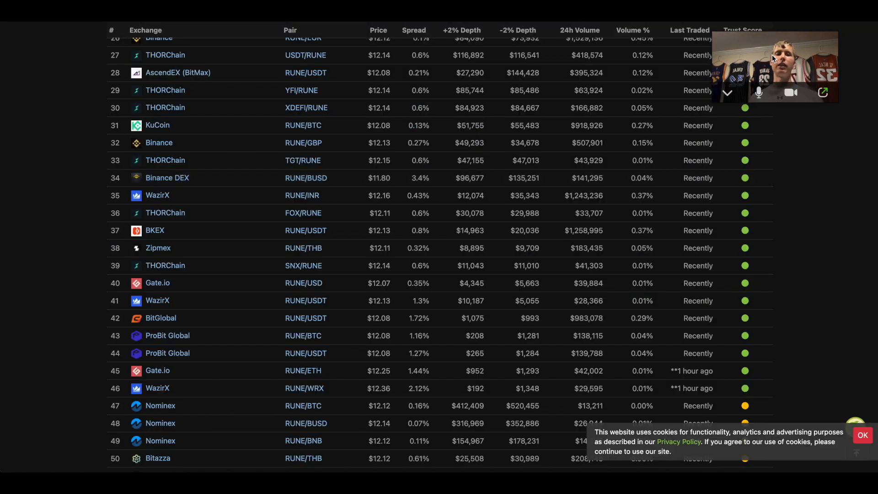
# Show THORChain's $12.12 headline price and bring the arbitrage notes window alongside it
pyautogui.scroll(3)
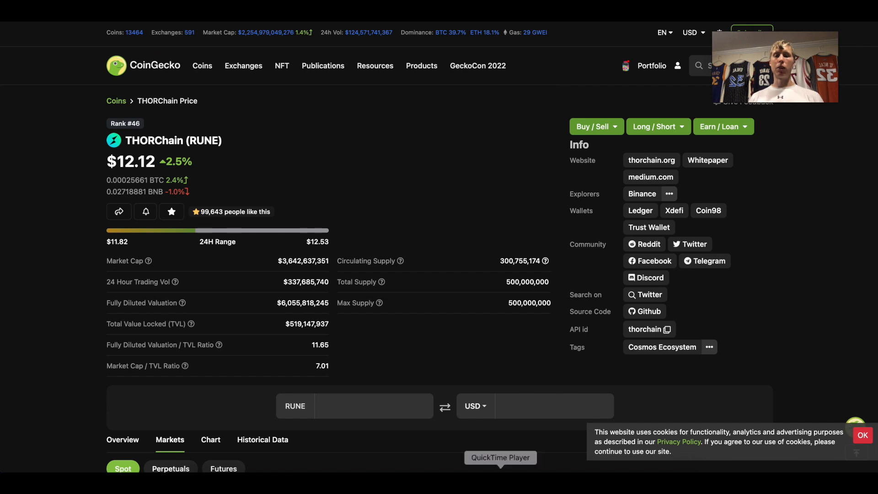
pyautogui.click(340, 458)
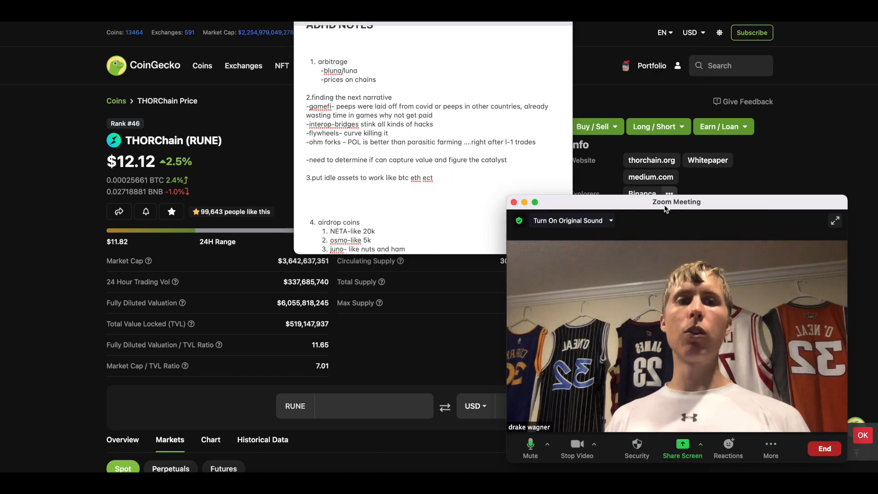
pyautogui.moveTo(677, 201); pyautogui.dragTo(638, 25)
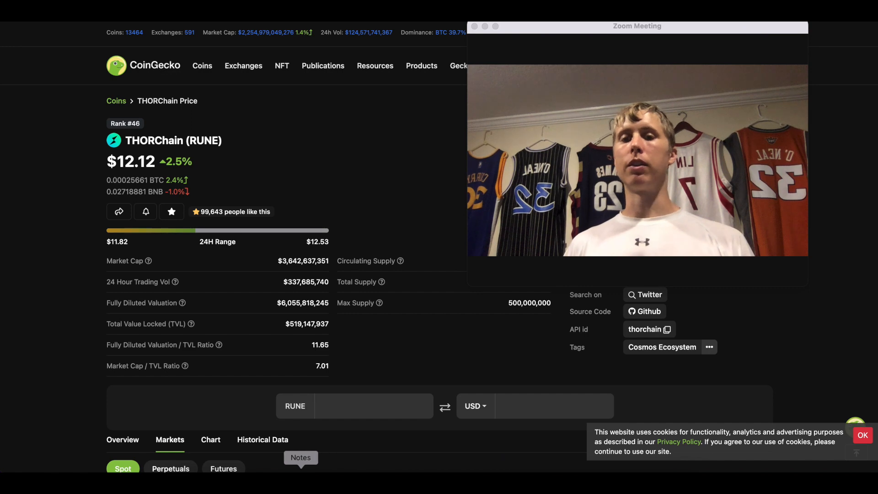
pyautogui.click(301, 458)
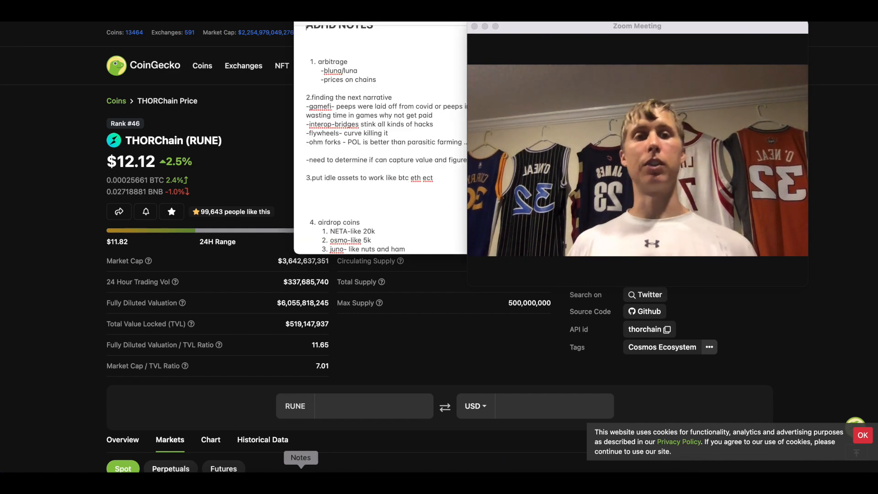